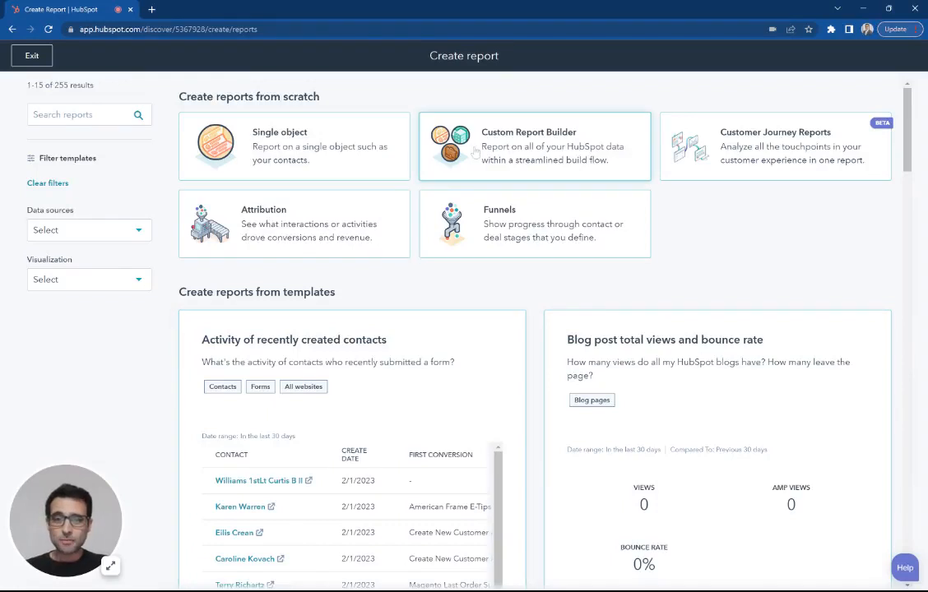
- Choose Deals as the primary data source with Contacts and Companies joined, and continue
left_click(533, 145)
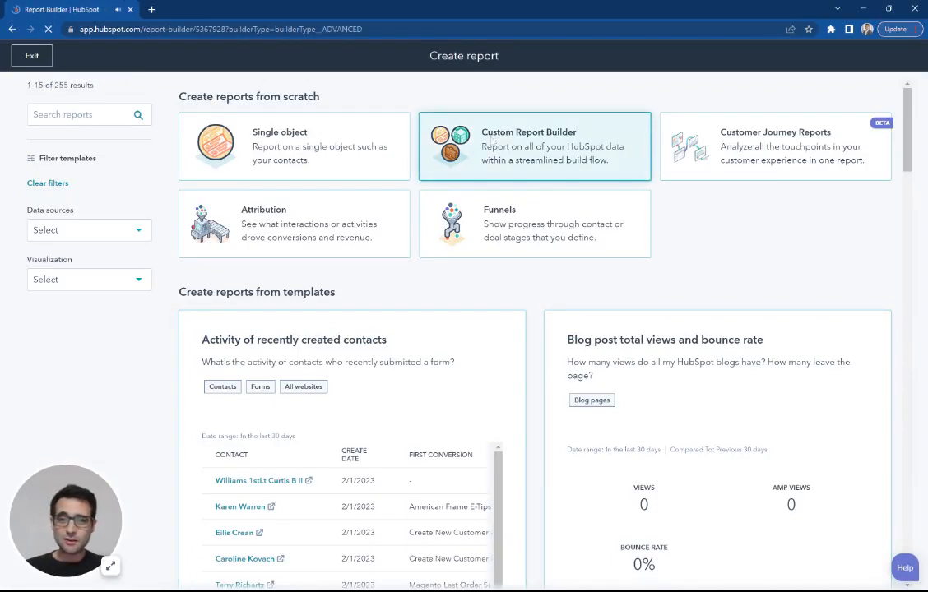
left_click(533, 145)
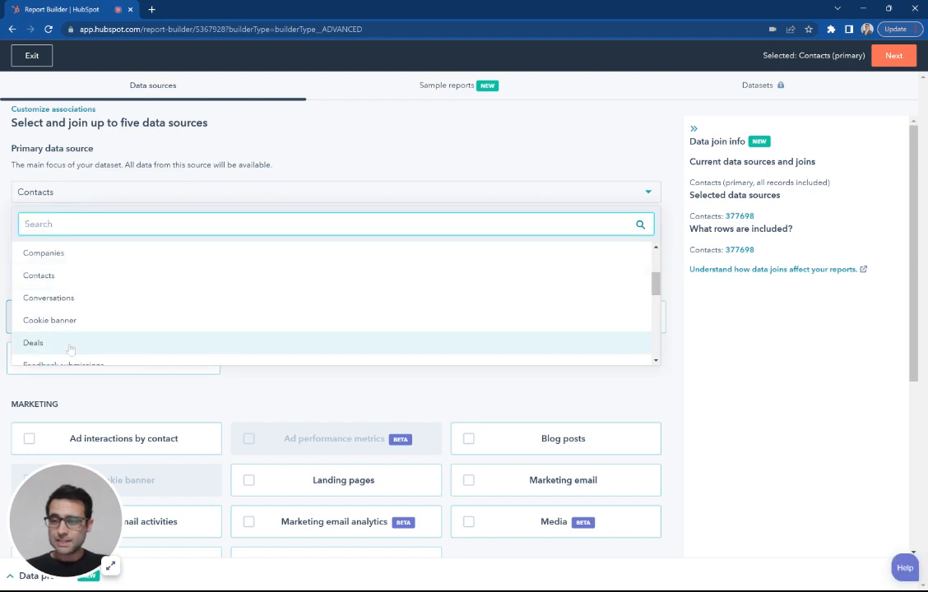
left_click(33, 342)
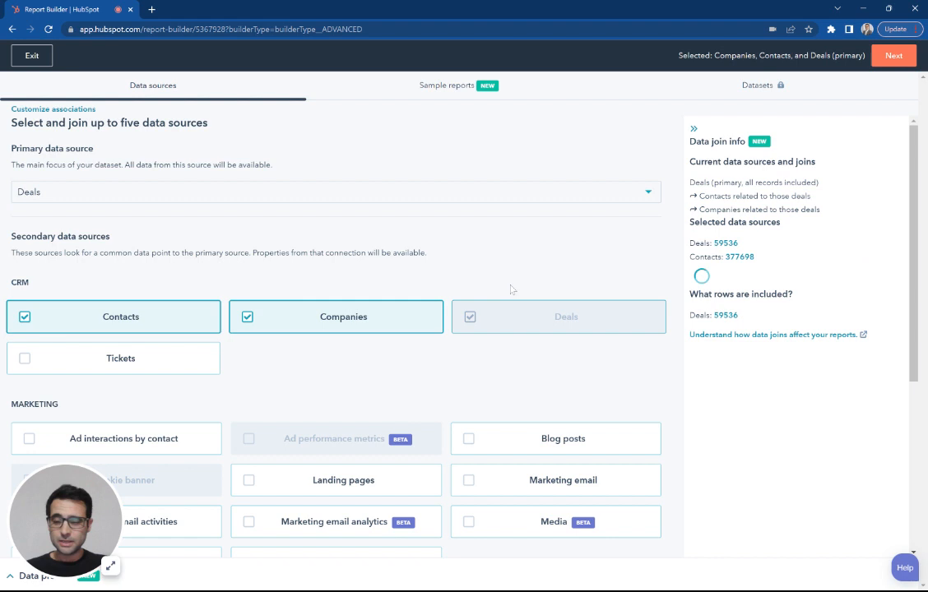
scroll("down", 3)
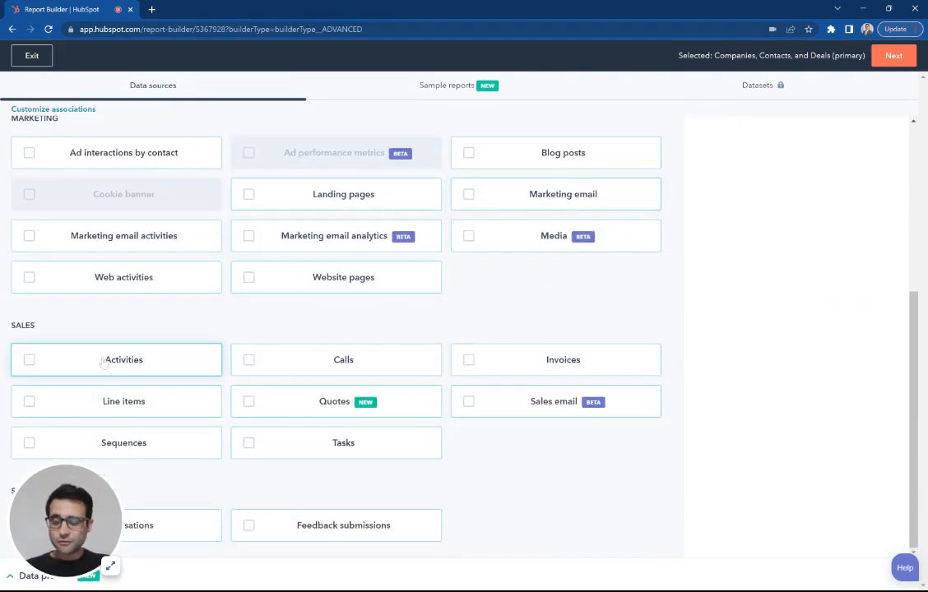
mouse_move(342, 442)
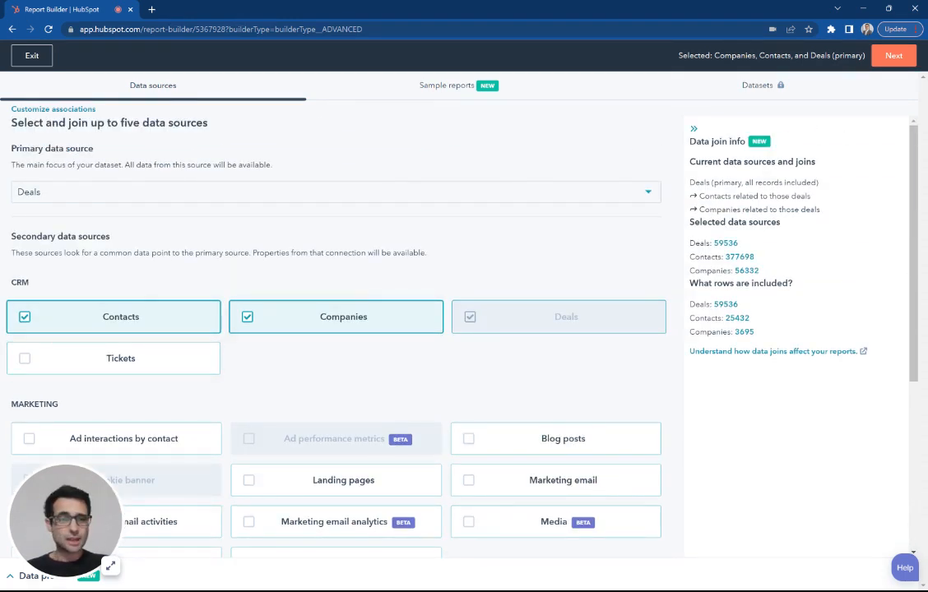
left_click(893, 56)
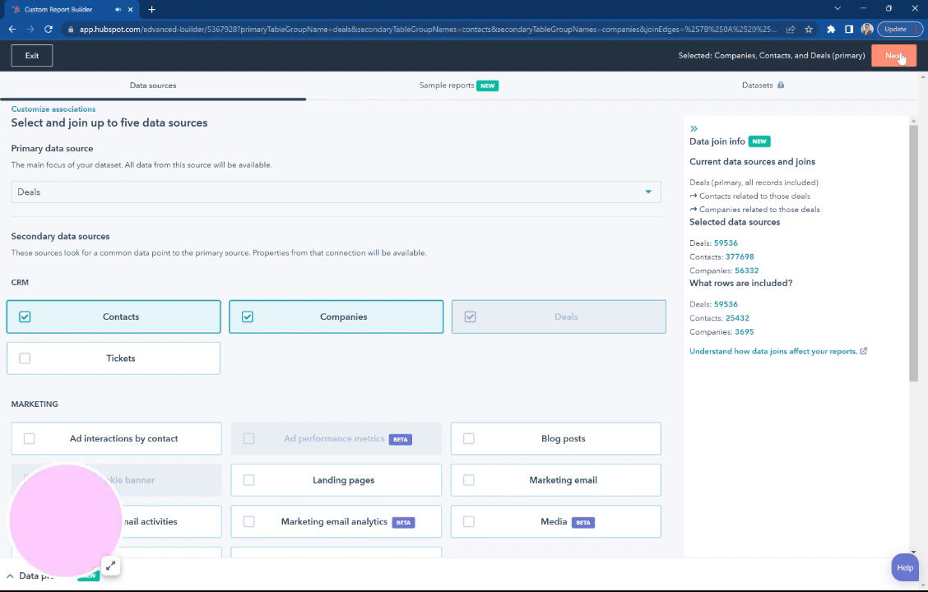
- Search 'segment' and break the count of deals down by Deals Account Segment
left_click(893, 56)
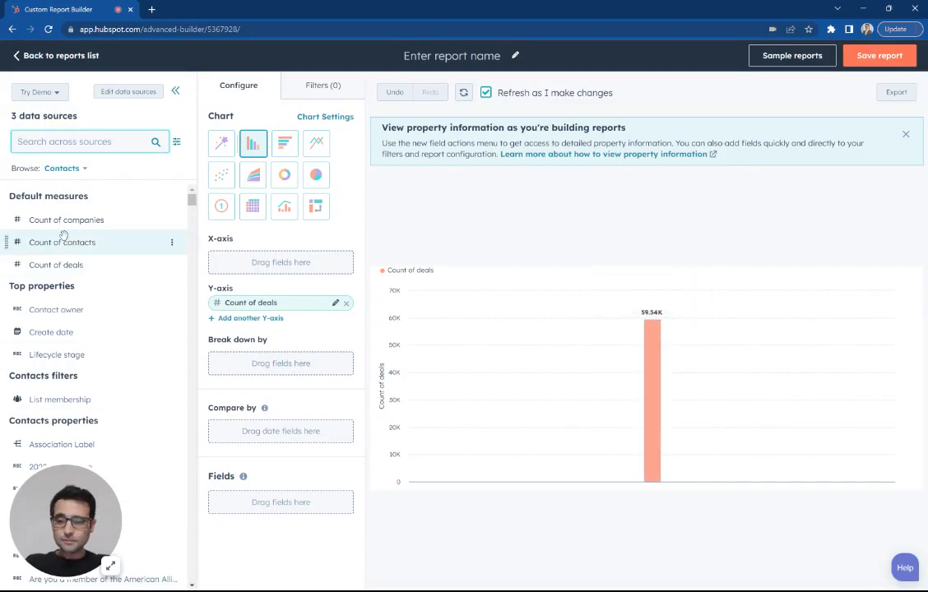
type("type")
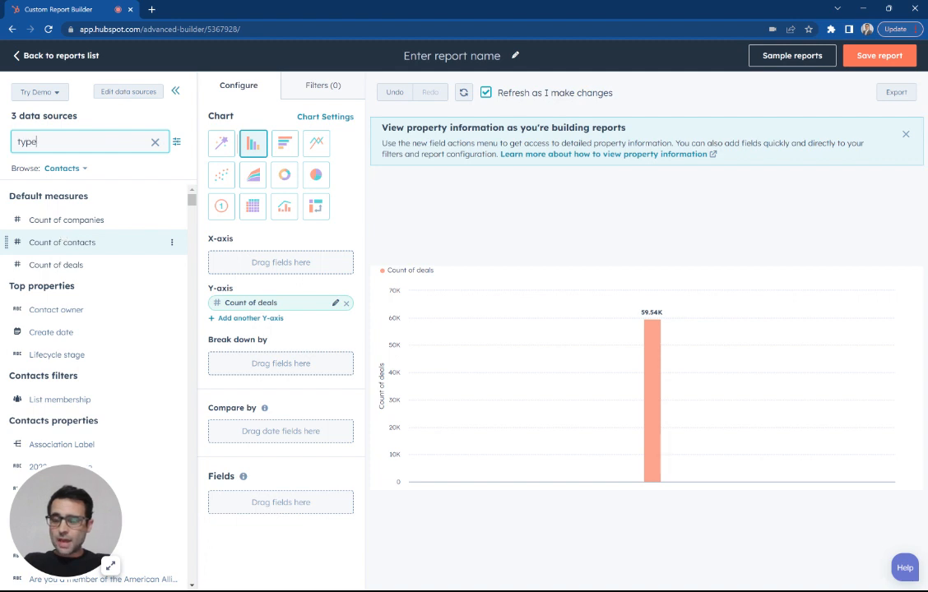
type("segment")
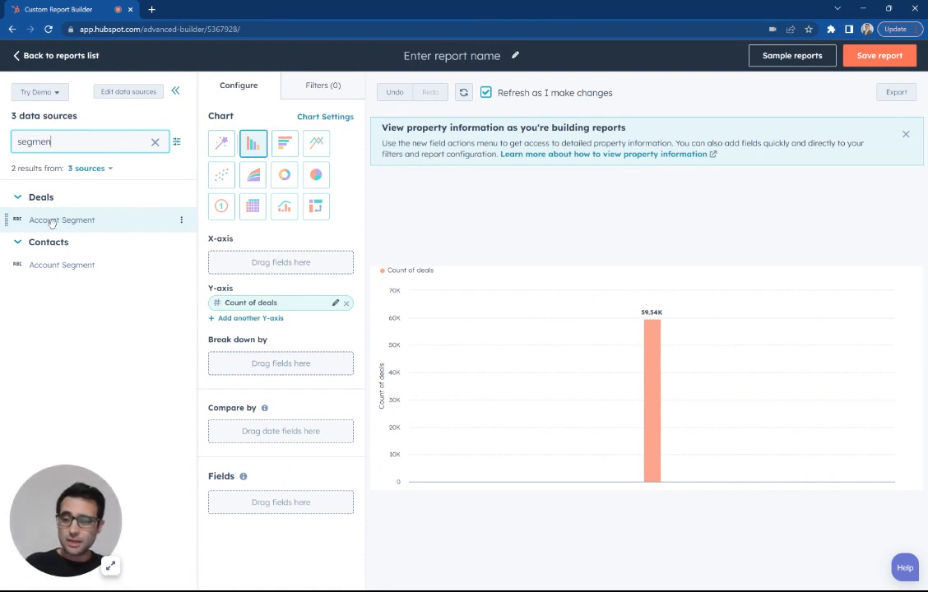
left_click_drag(62, 221, 279, 370)
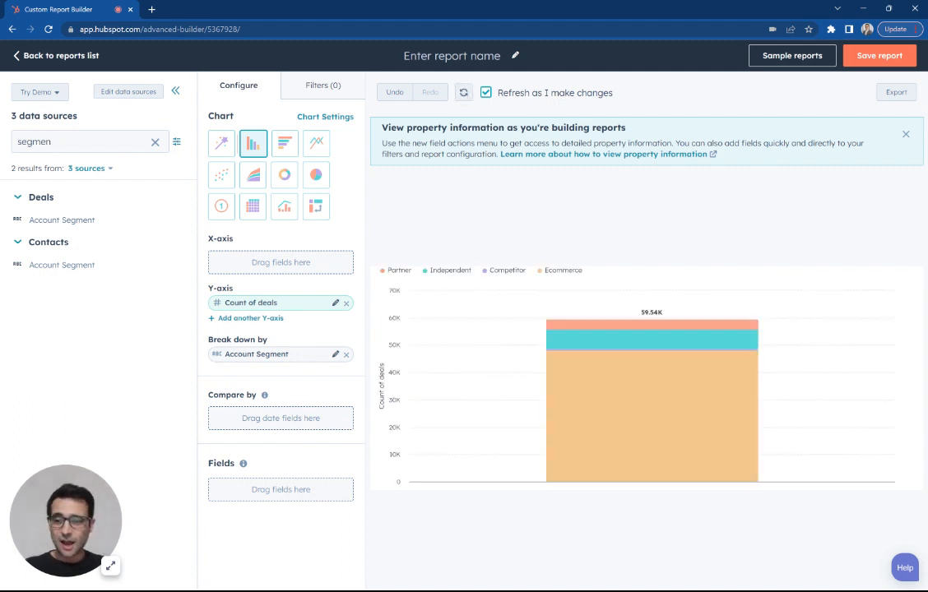
mouse_move(601, 318)
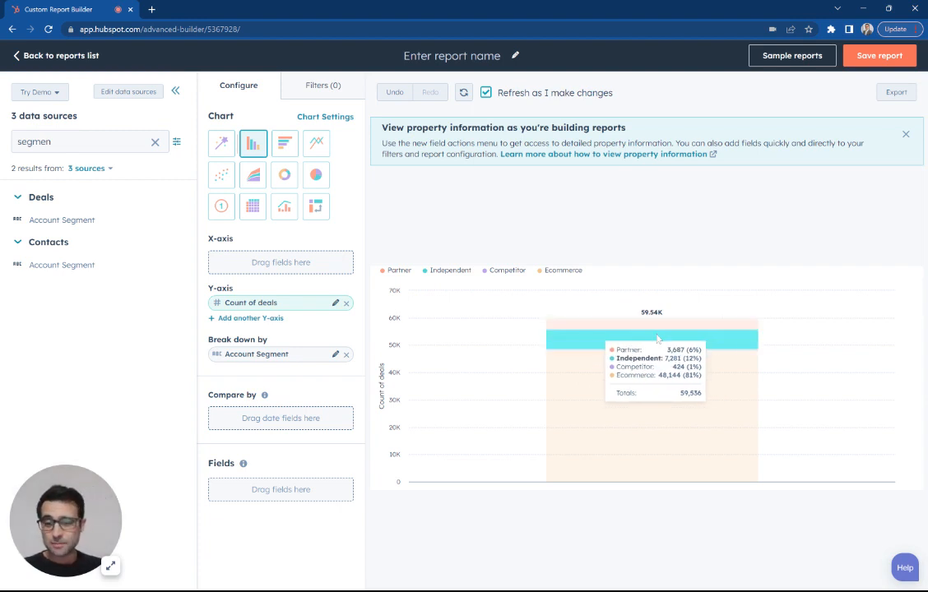
mouse_move(650, 382)
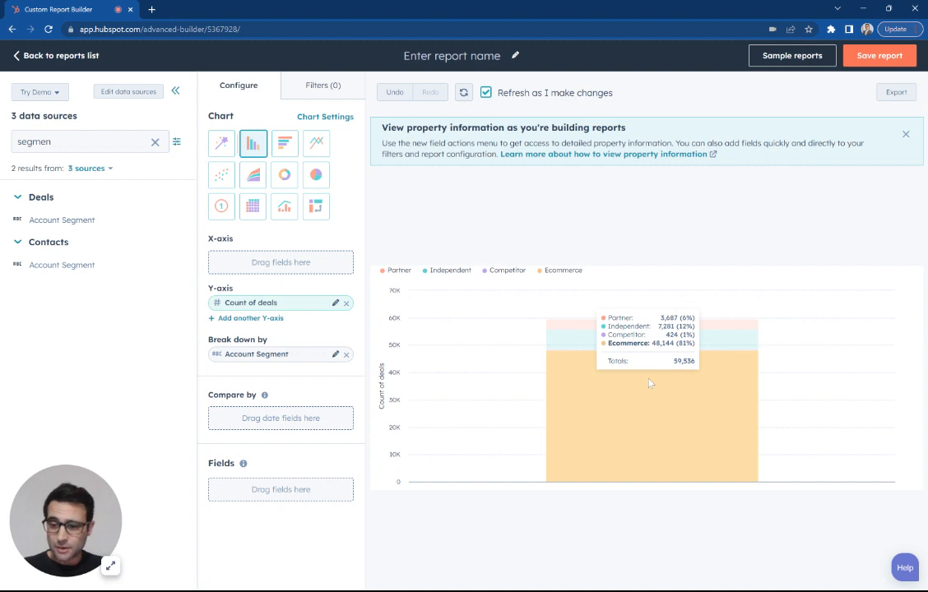
mouse_move(652, 383)
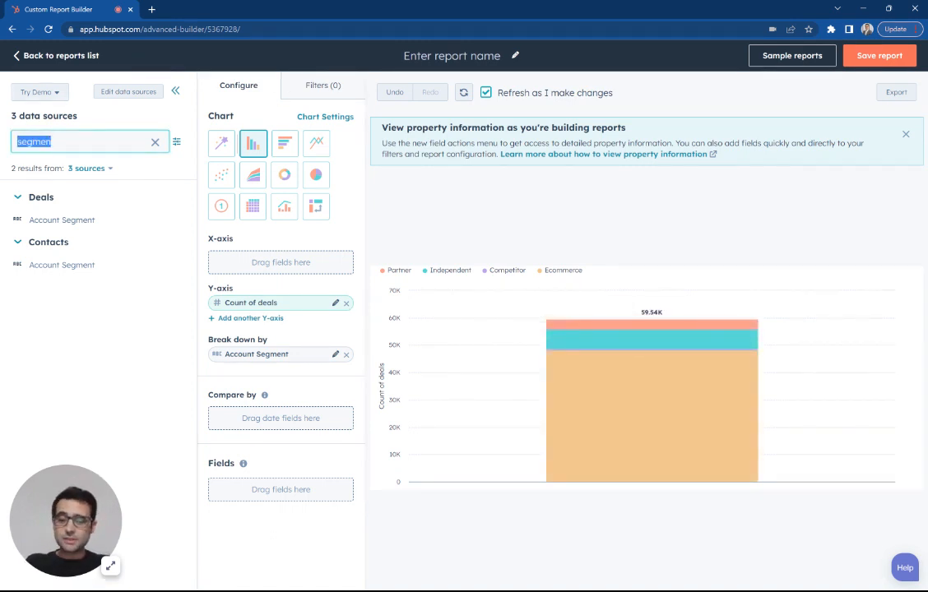
- Filter the report to deals whose Create date is Last year and apply it
type("create")
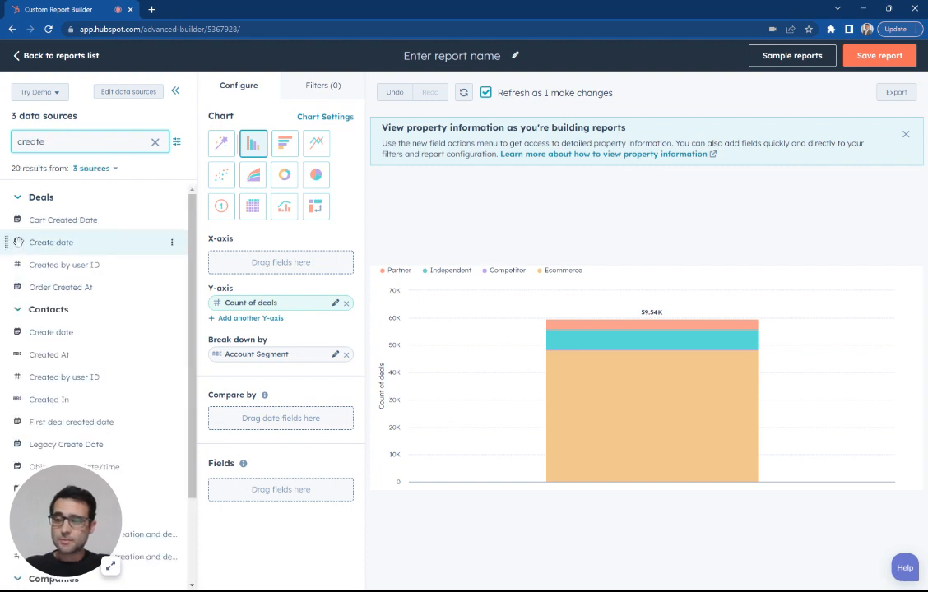
mouse_move(63, 221)
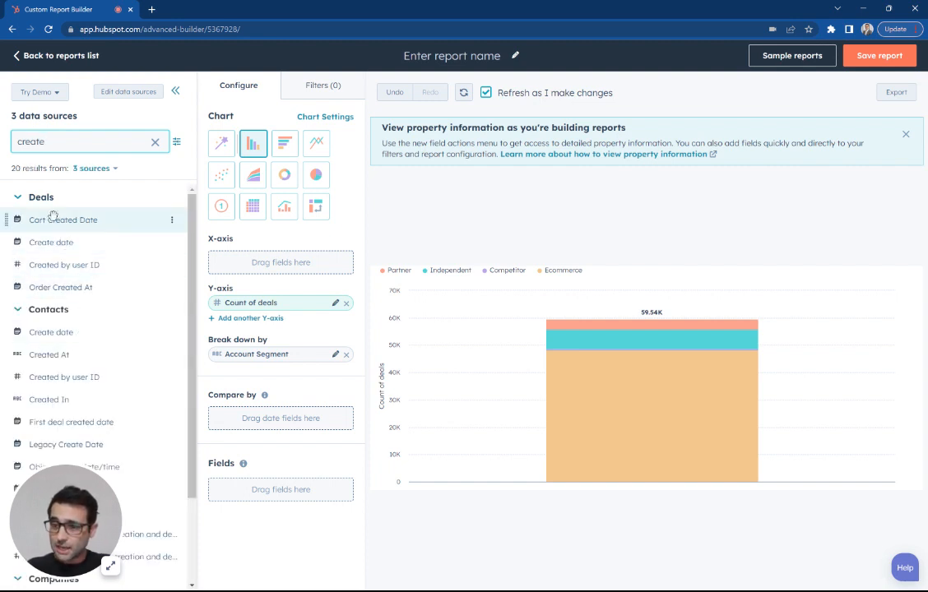
mouse_move(212, 191)
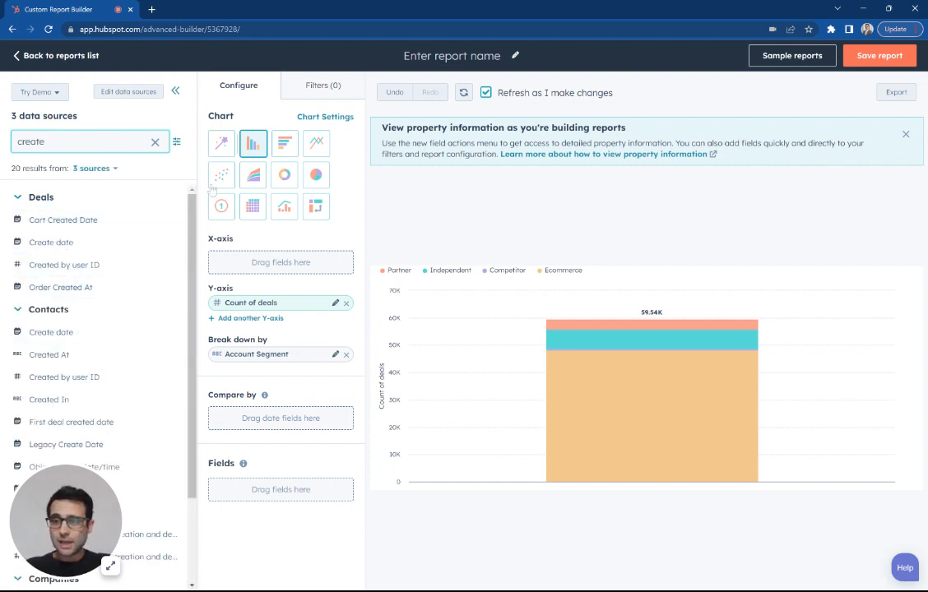
left_click(171, 244)
type("y")
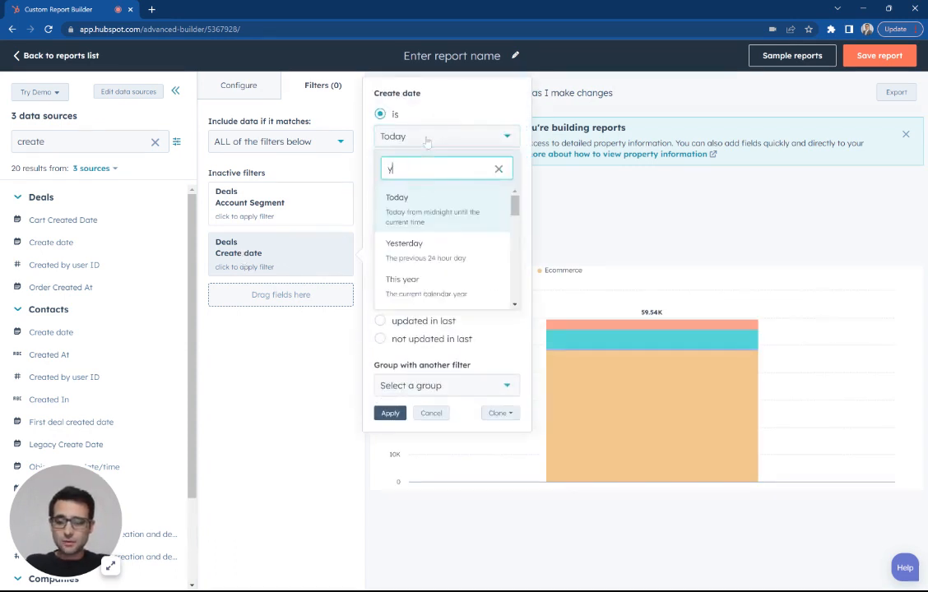
type("ear")
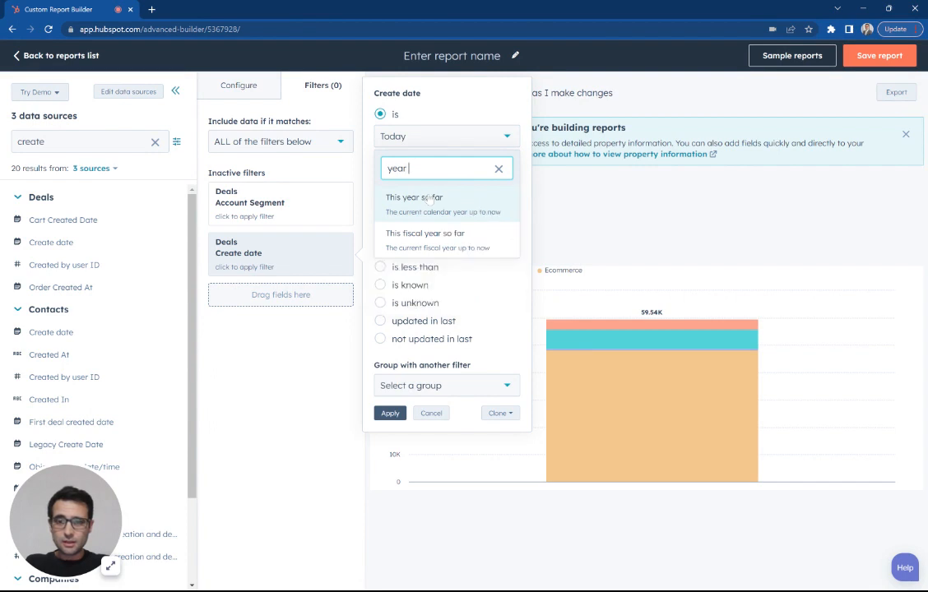
left_click(499, 168)
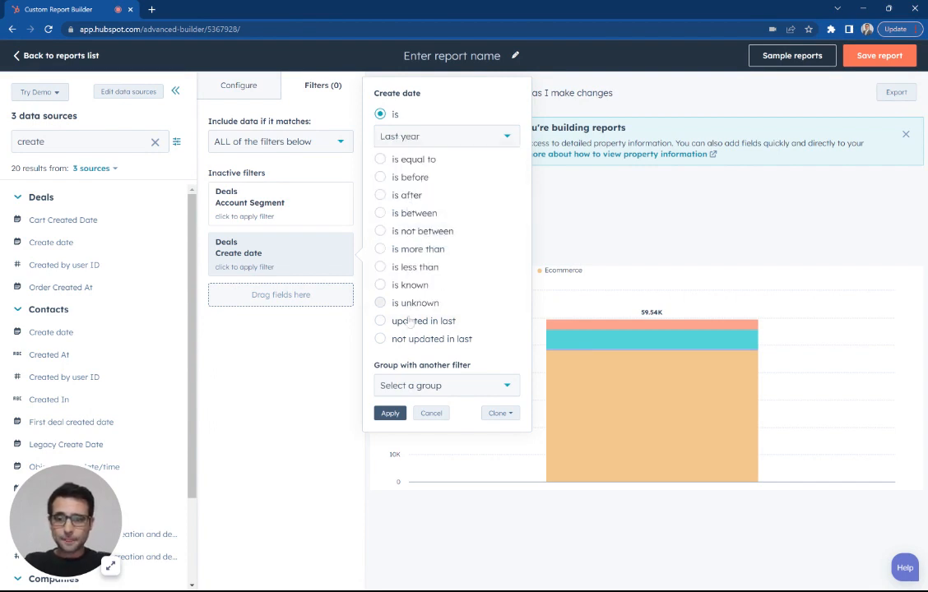
left_click(390, 413)
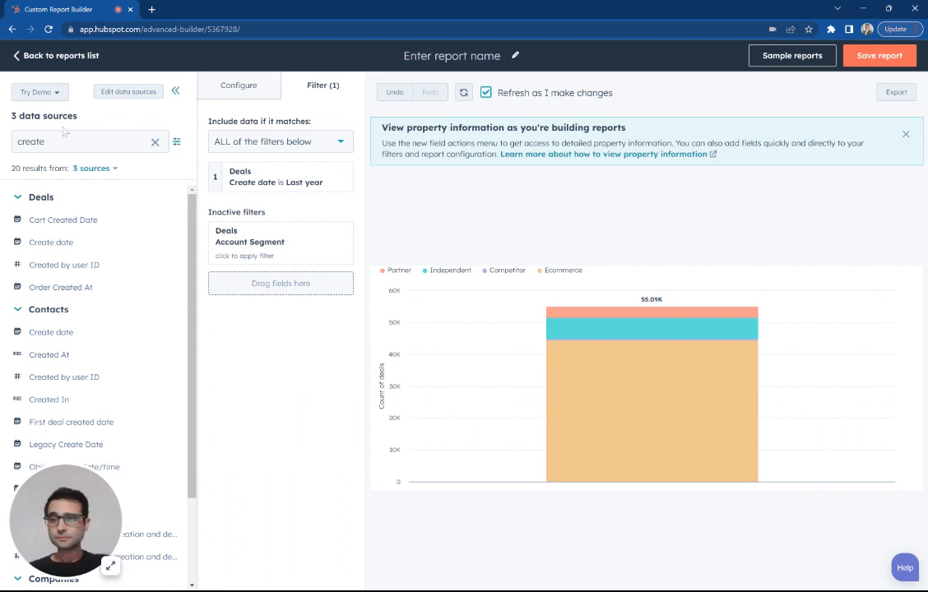
- Search 'ori' and place Contacts Original Source on the X-axis
type("orig")
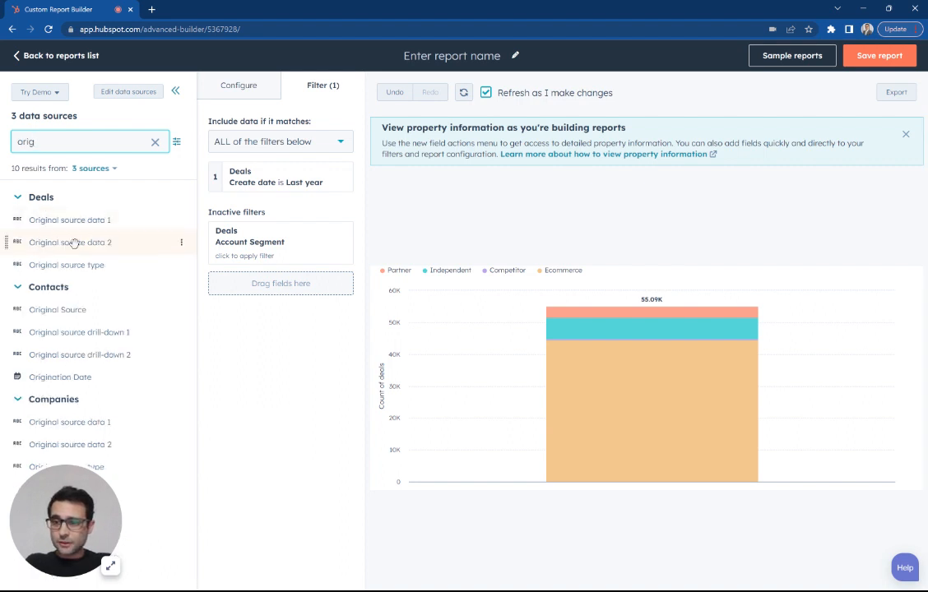
left_click(239, 86)
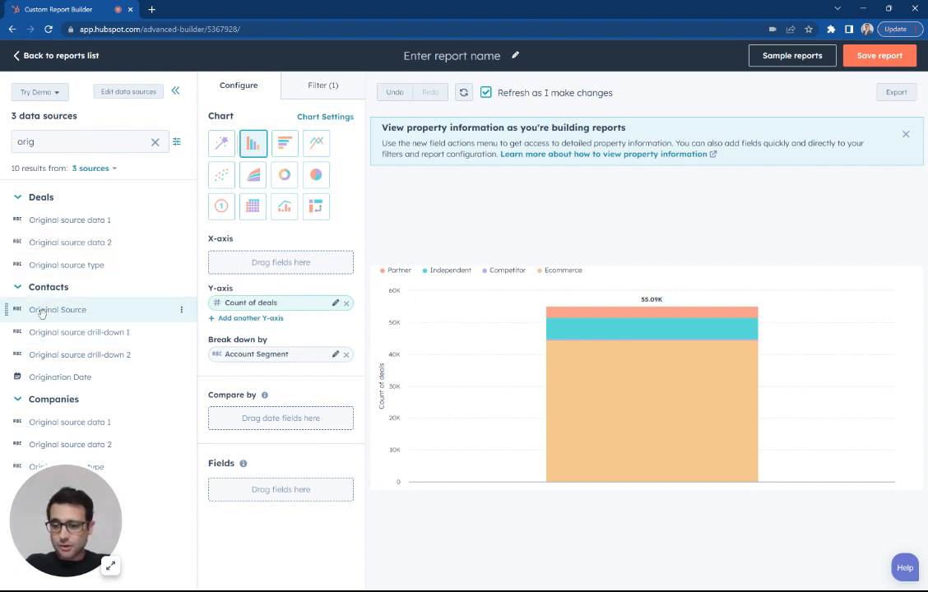
left_click_drag(57, 310, 280, 262)
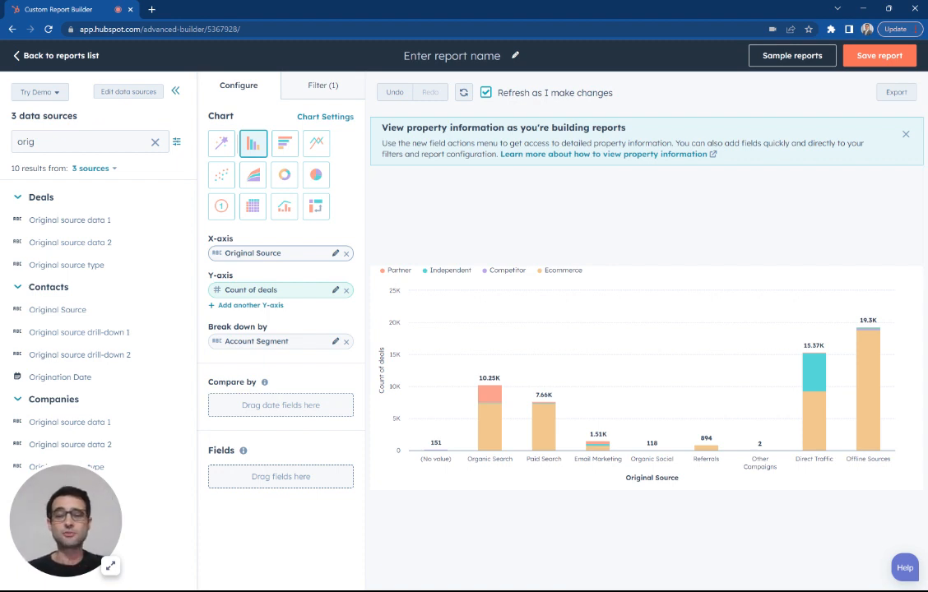
mouse_move(706, 445)
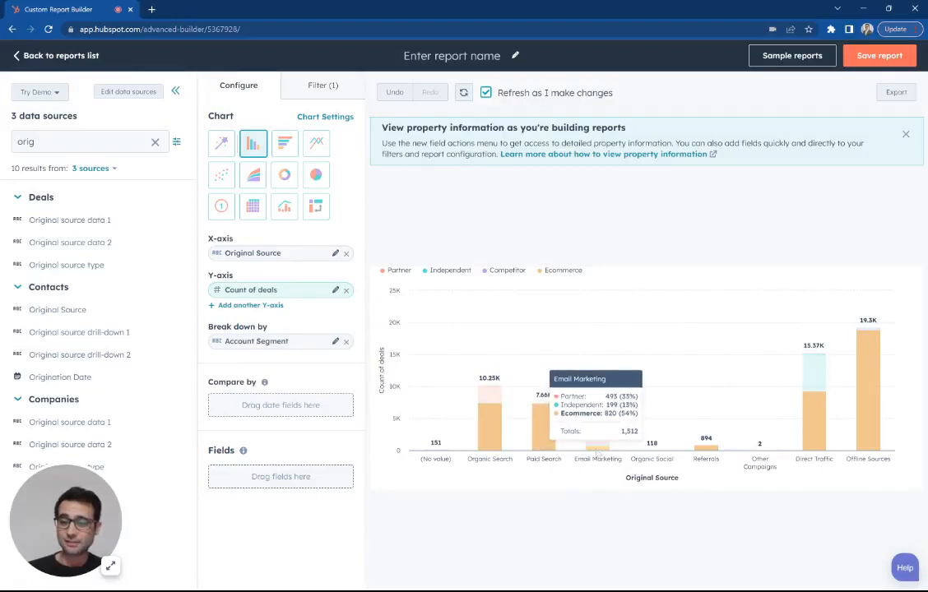
mouse_move(783, 524)
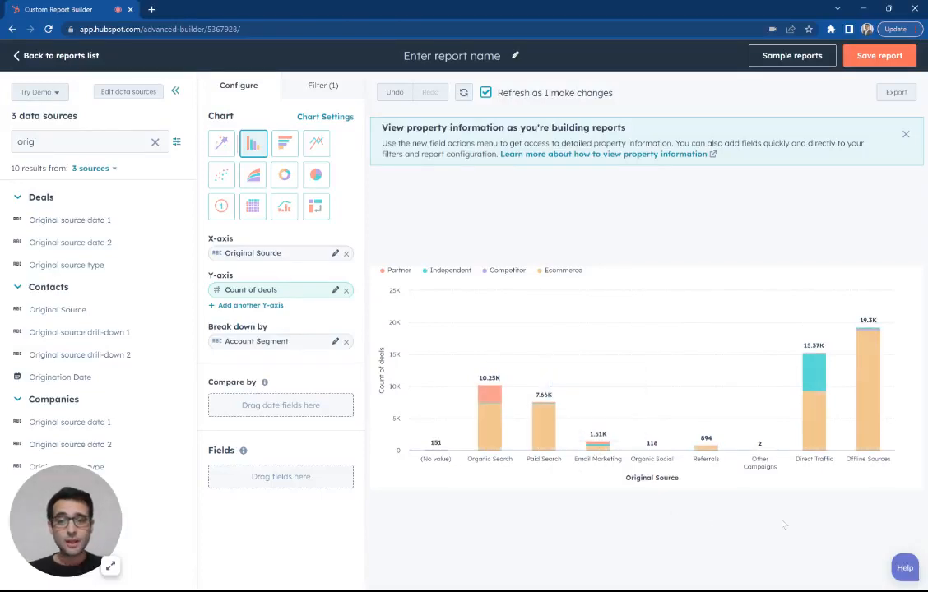
mouse_move(813, 362)
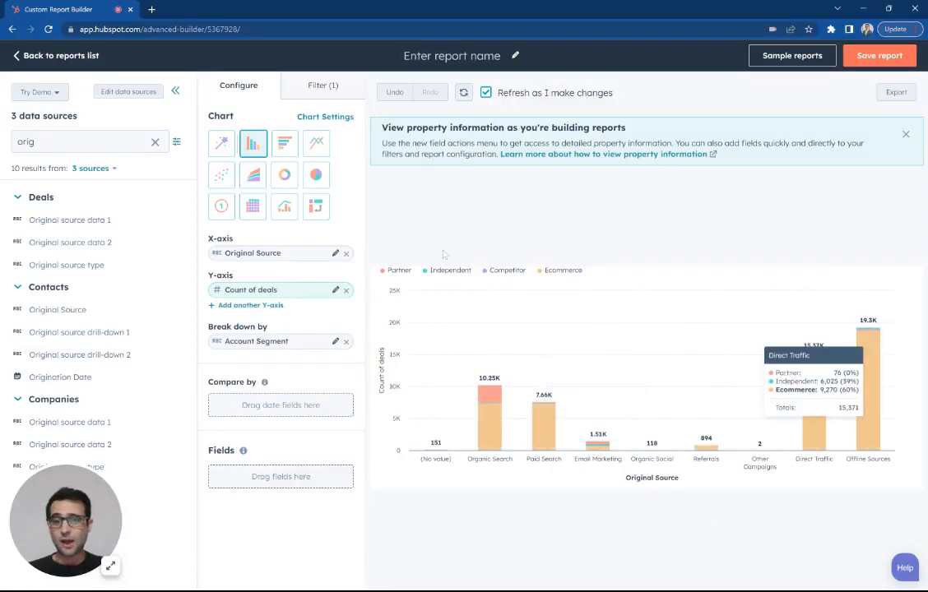
mouse_move(436, 293)
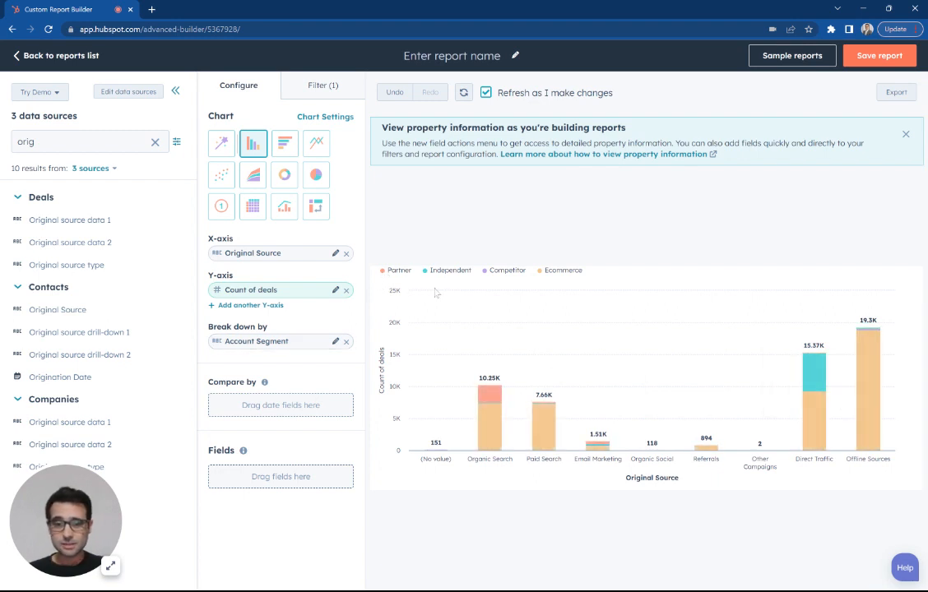
mouse_move(492, 481)
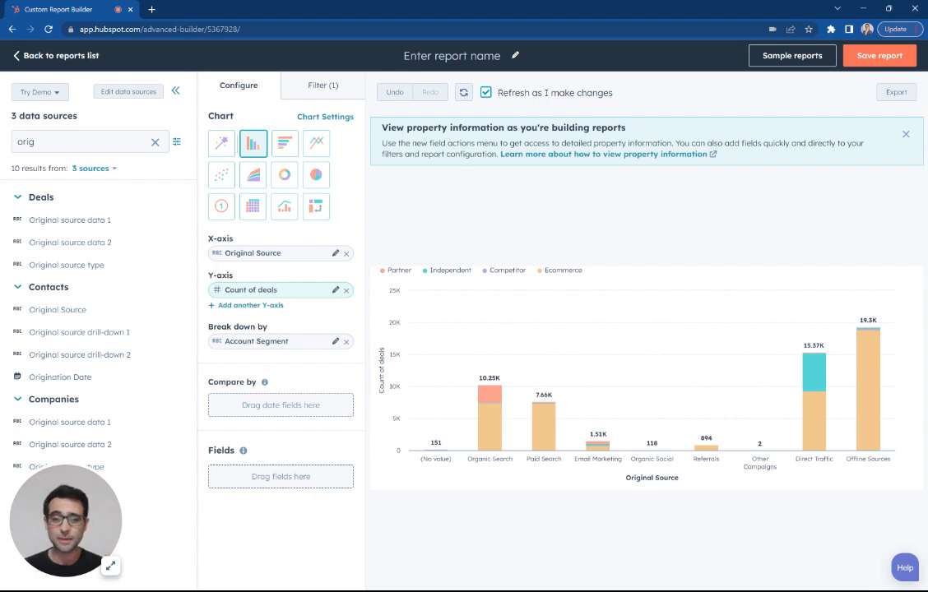
- Replace the X-axis with Contacts State/Region and remove the Account Segment breakdown
double_click(41, 142)
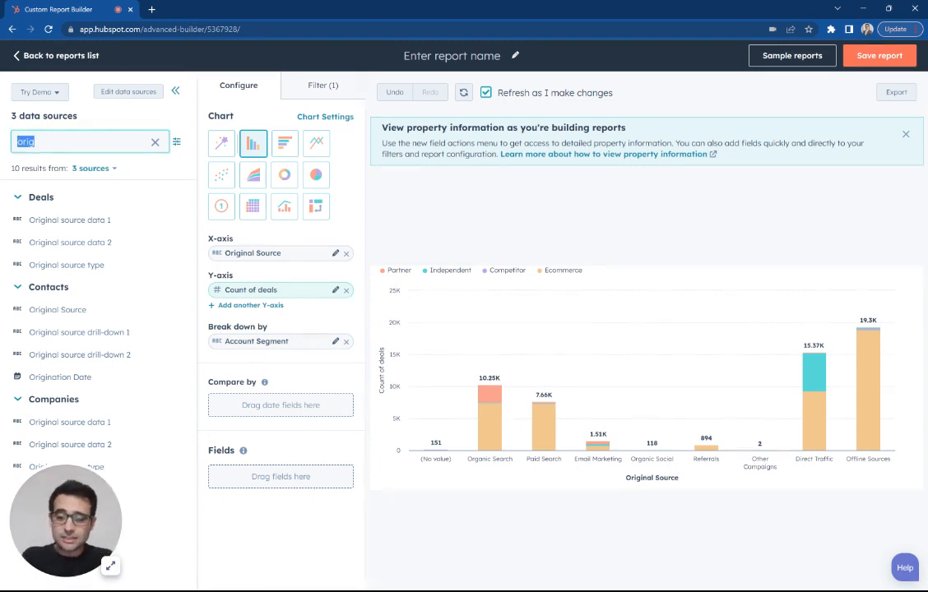
type("state")
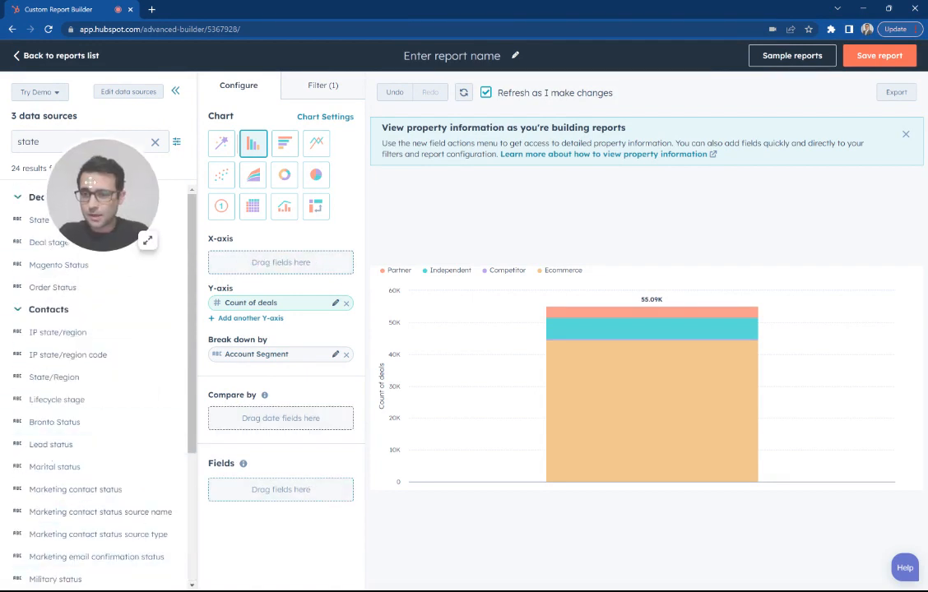
left_click_drag(52, 377, 280, 264)
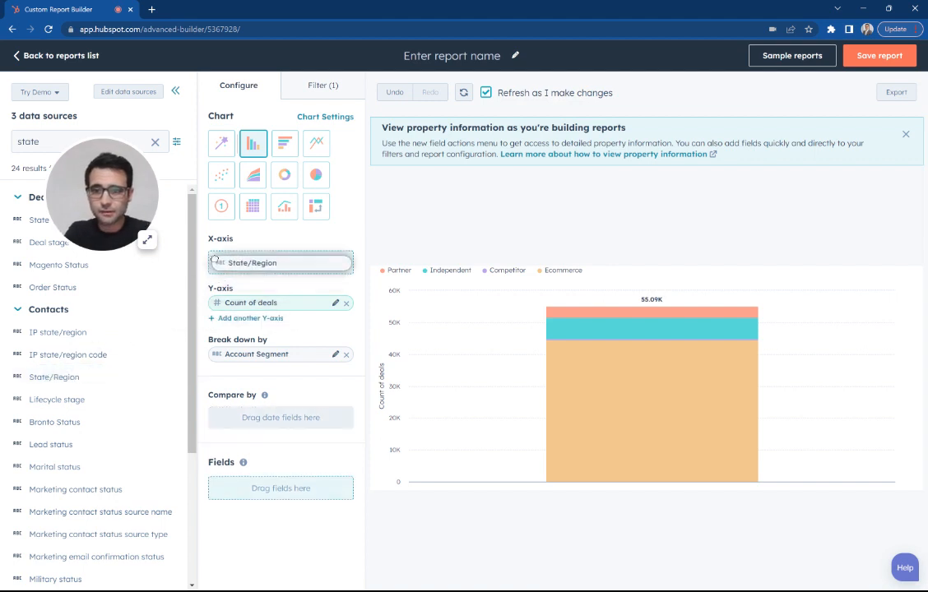
left_click(464, 92)
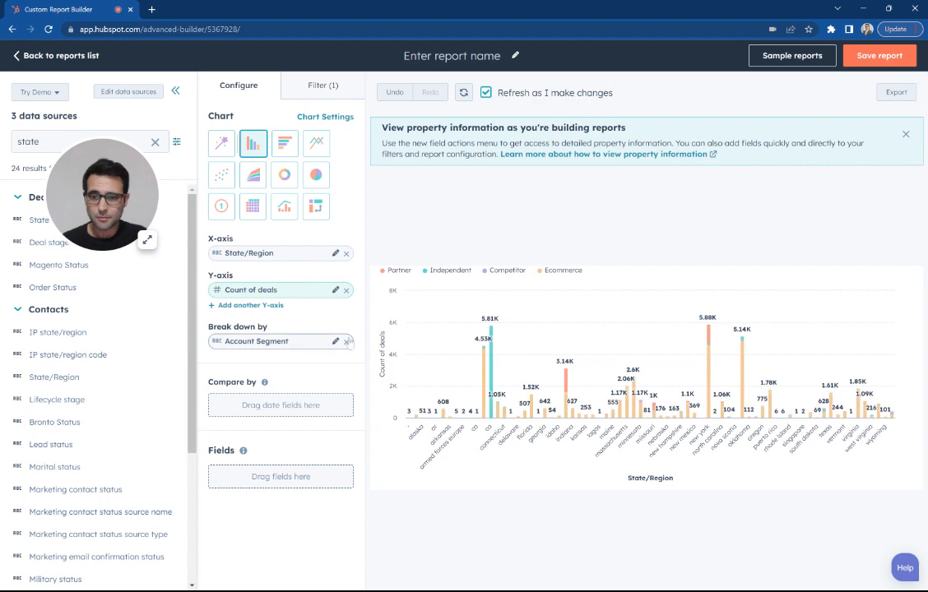
left_click(345, 341)
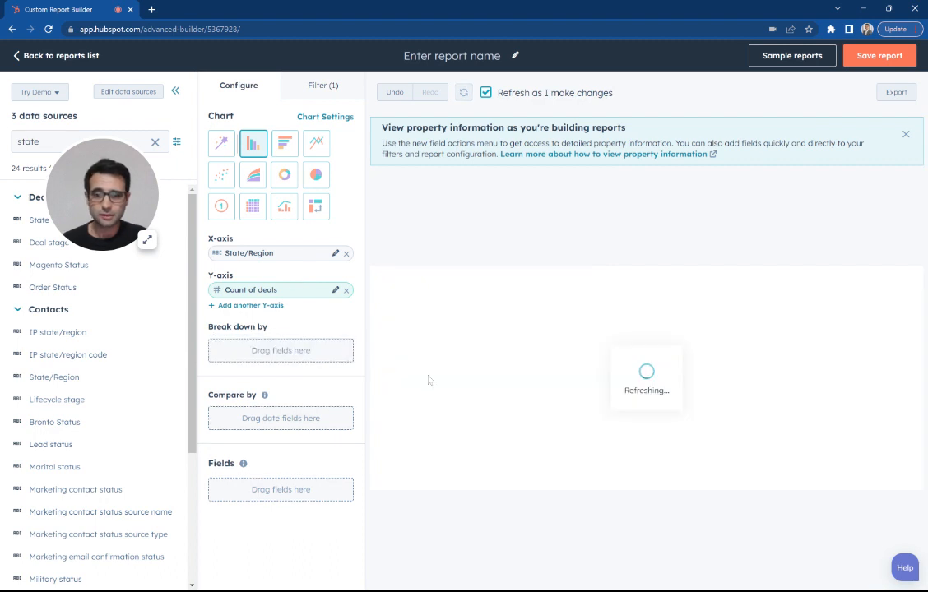
mouse_move(567, 375)
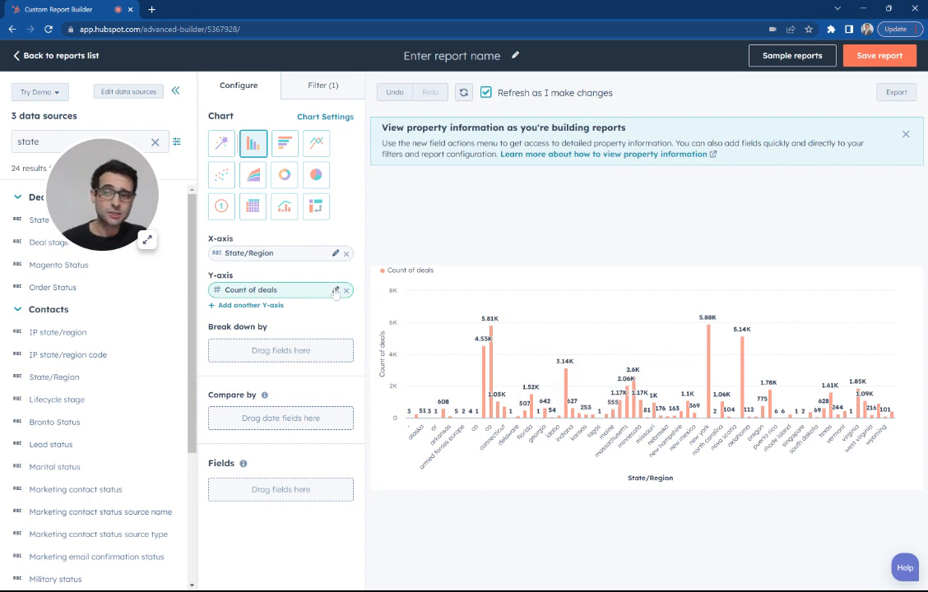
- Sort the State/Region axis by Count of deals in descending order and apply
left_click(335, 254)
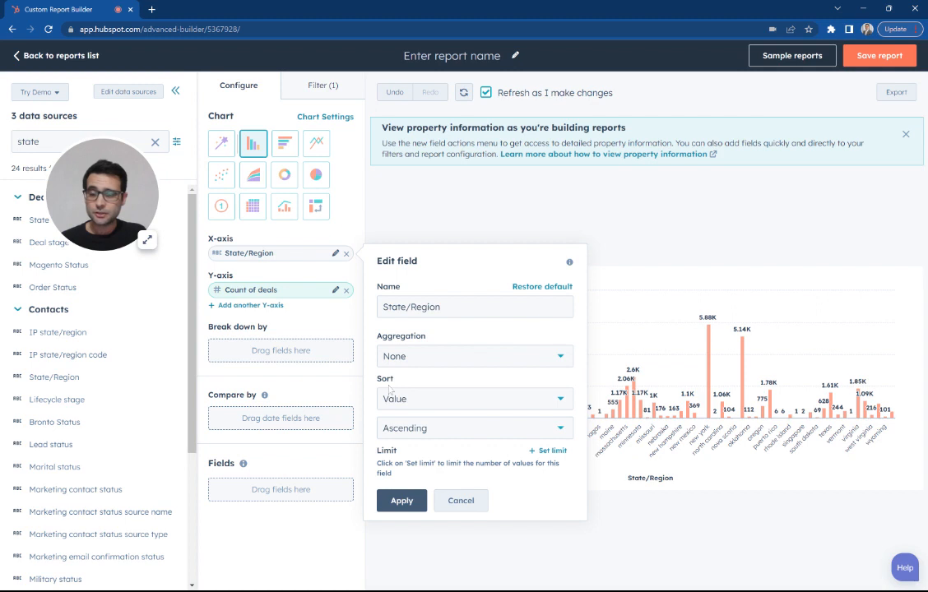
left_click(474, 399)
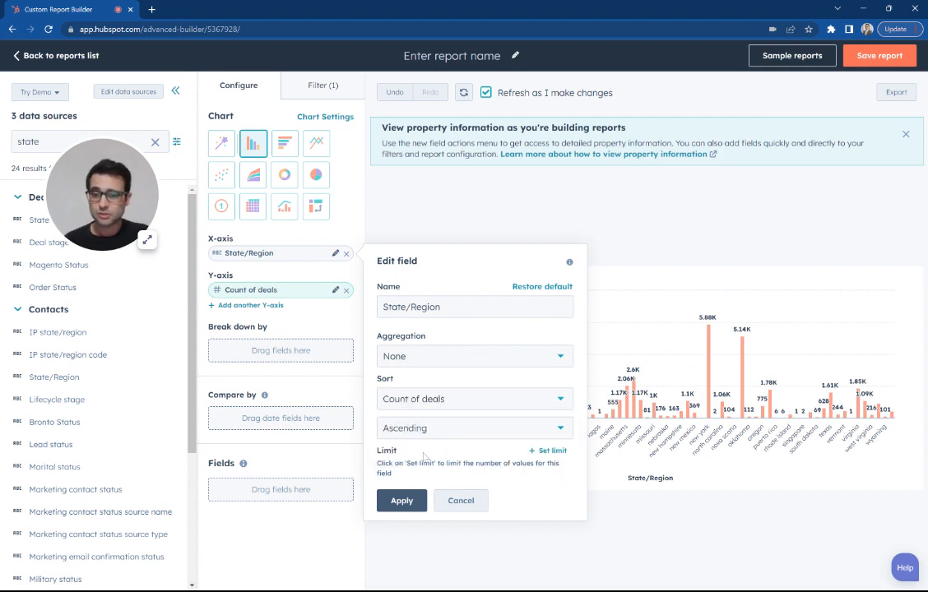
left_click(474, 428)
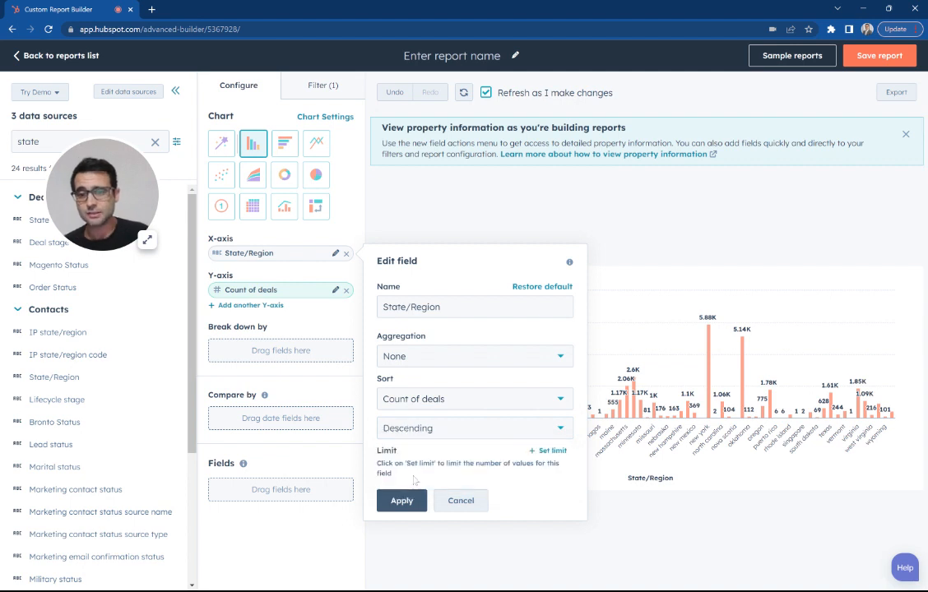
left_click(402, 500)
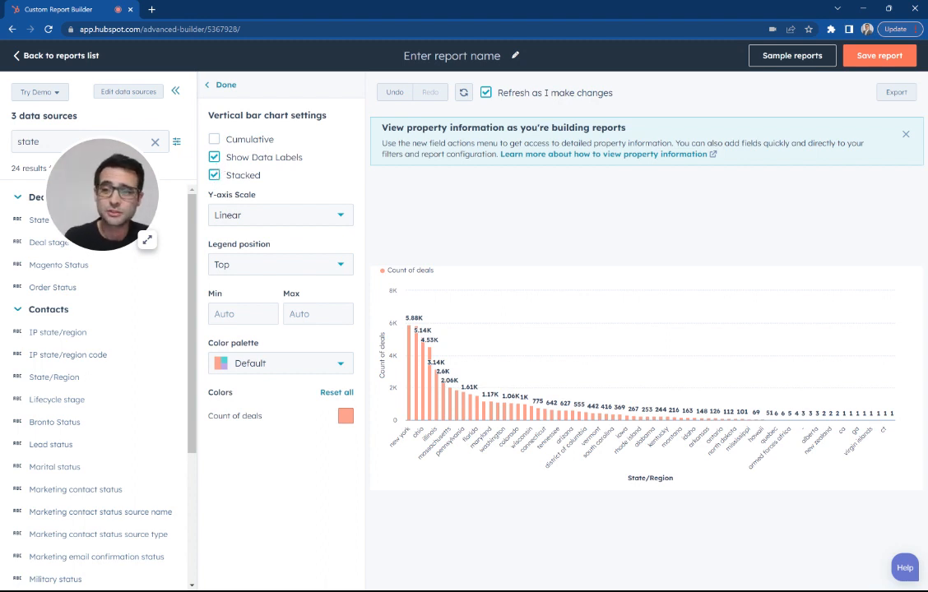
- Close chart settings and switch the chart type to Pie
left_click(238, 86)
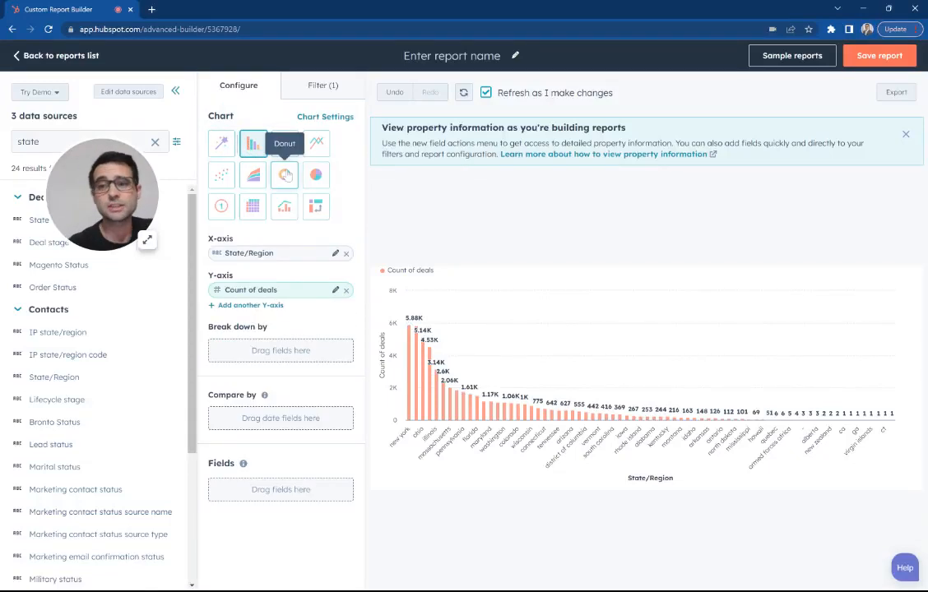
left_click(316, 174)
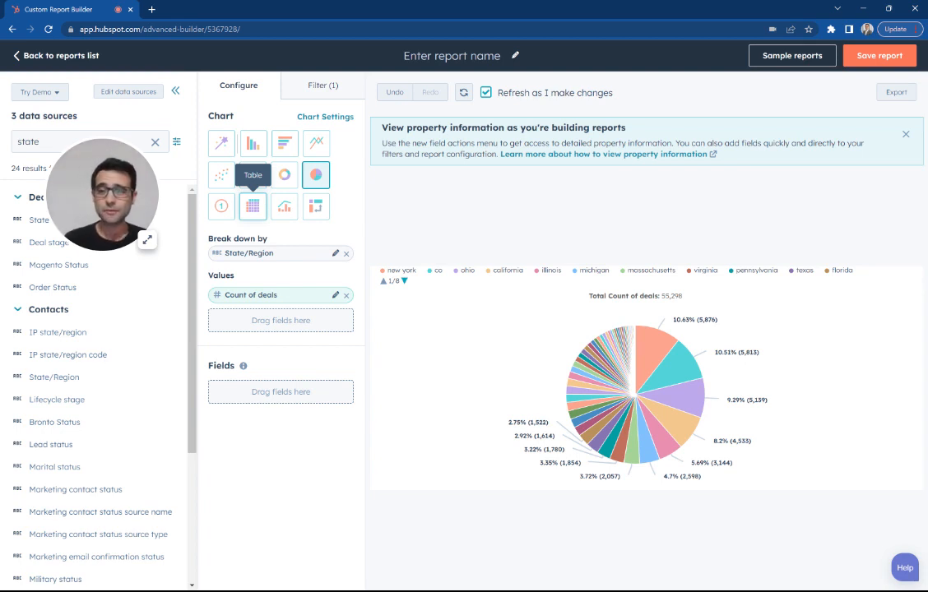
mouse_move(316, 208)
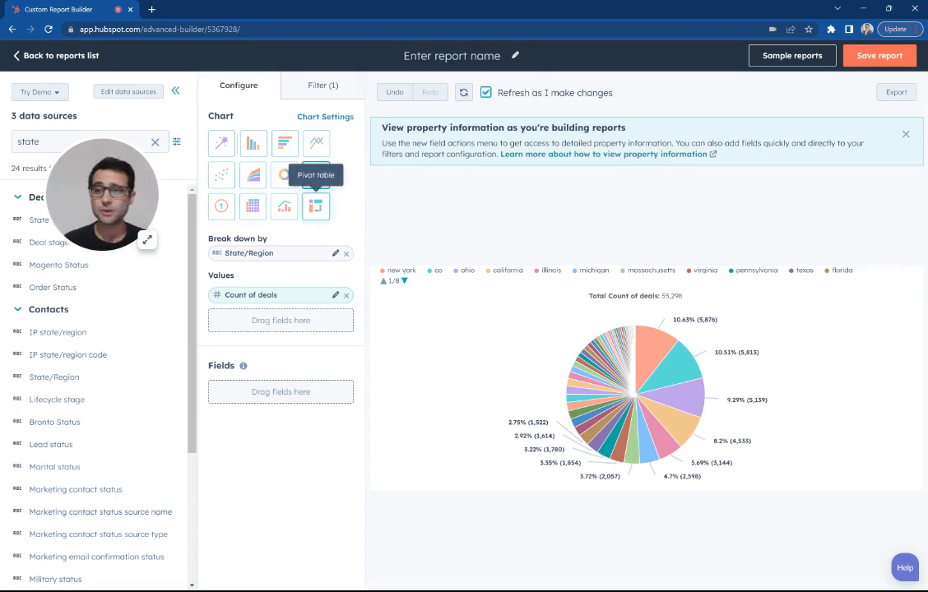
left_click(316, 174)
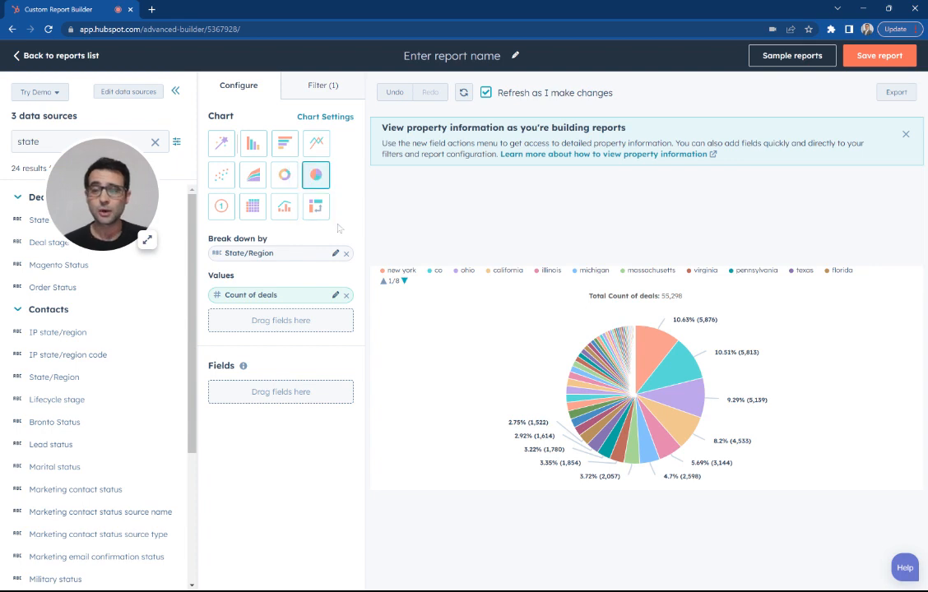